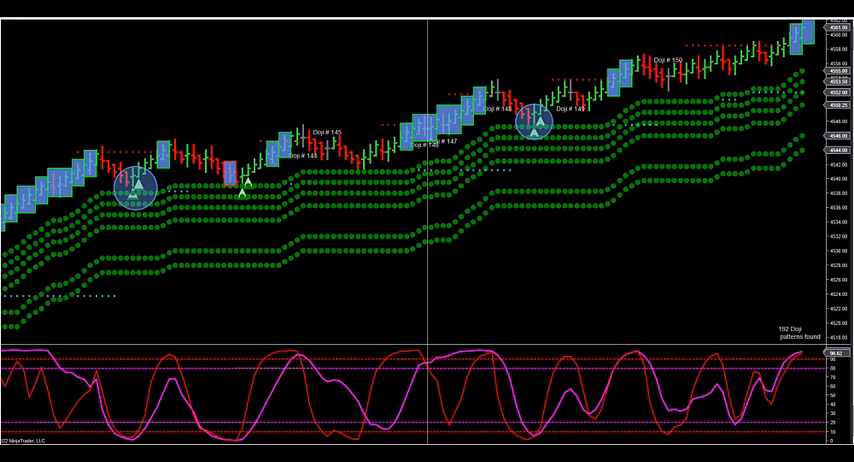
mouse_move(450, 32)
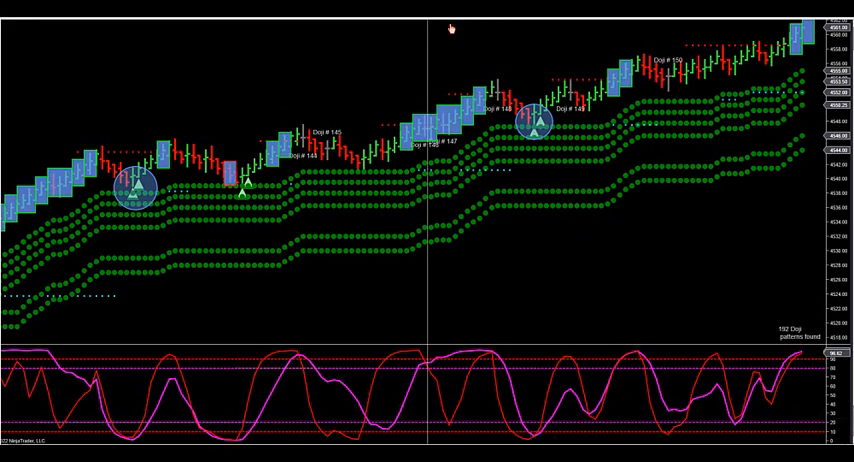
mouse_move(396, 62)
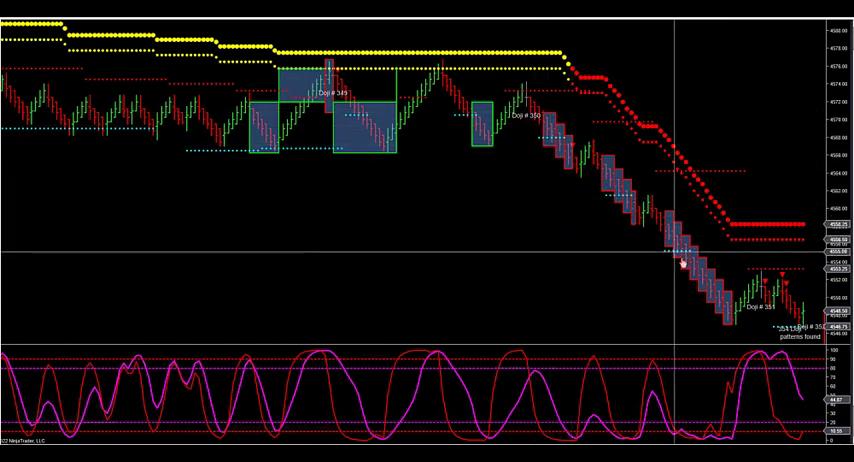
mouse_move(370, 246)
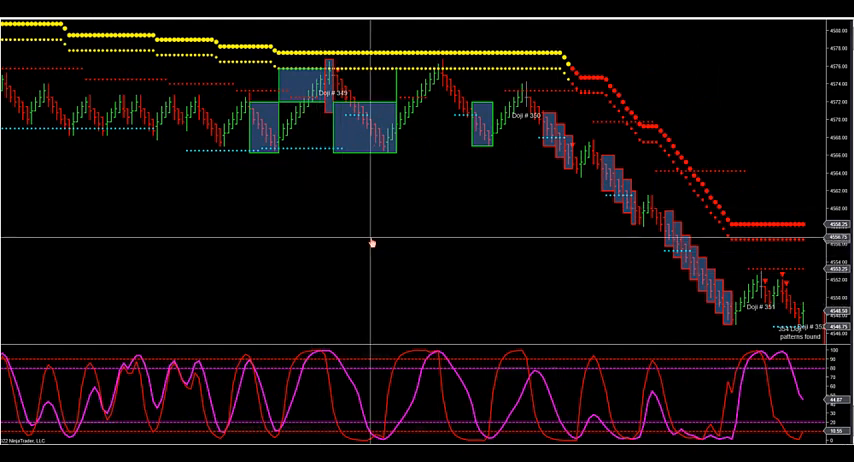
Select the Ellipse drawing tool from the chart's Drawing Tools menu
right_click(372, 244)
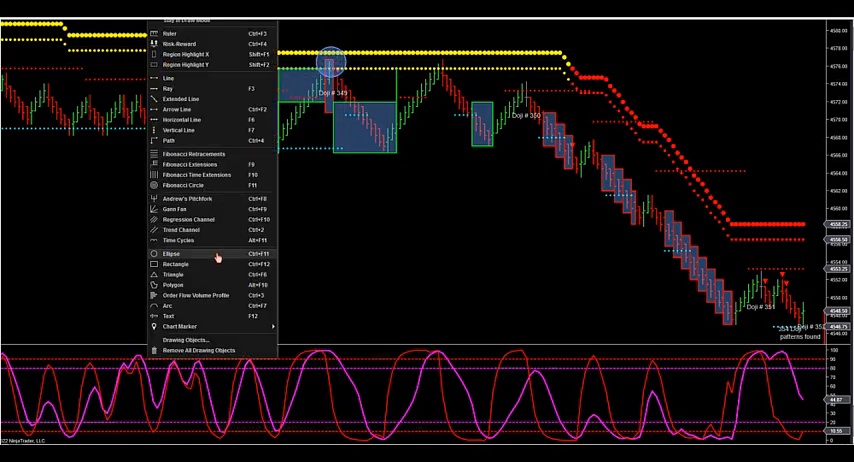
left_click(430, 62)
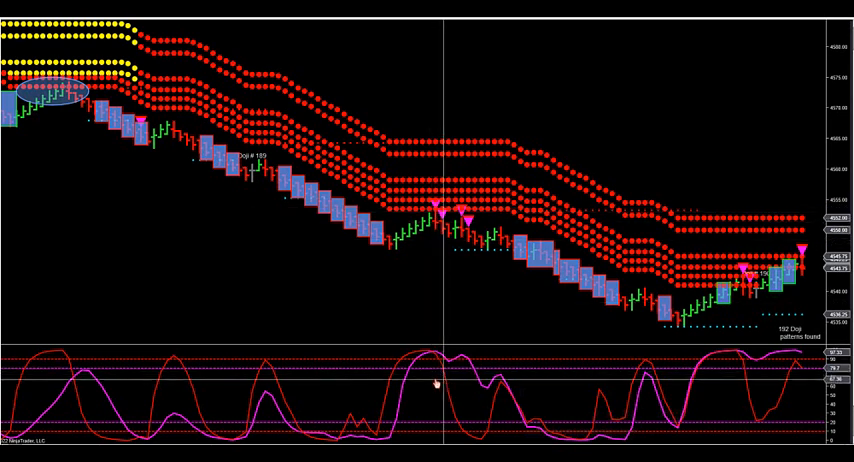
mouse_move(72, 156)
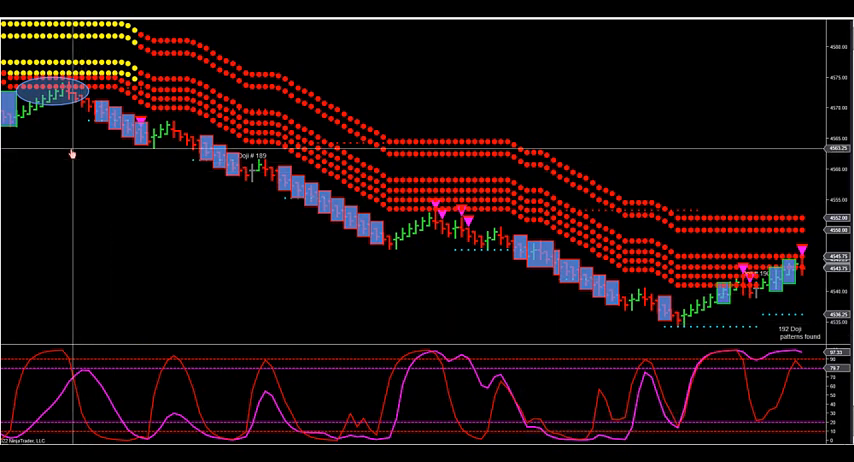
mouse_move(72, 376)
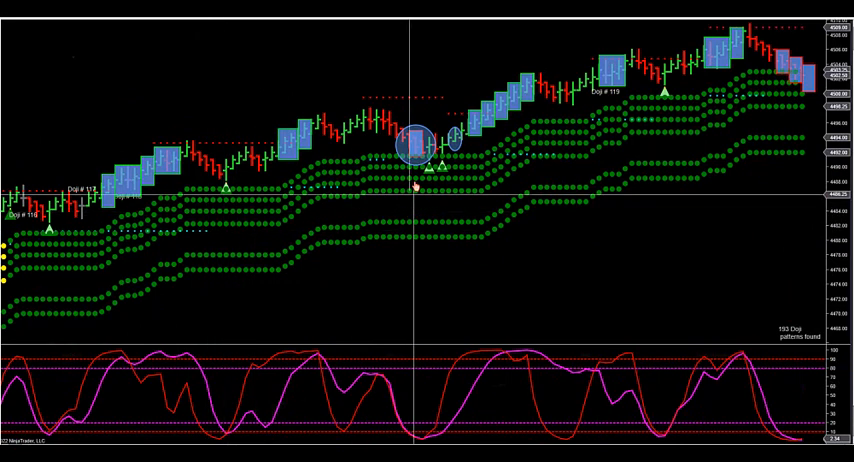
mouse_move(420, 160)
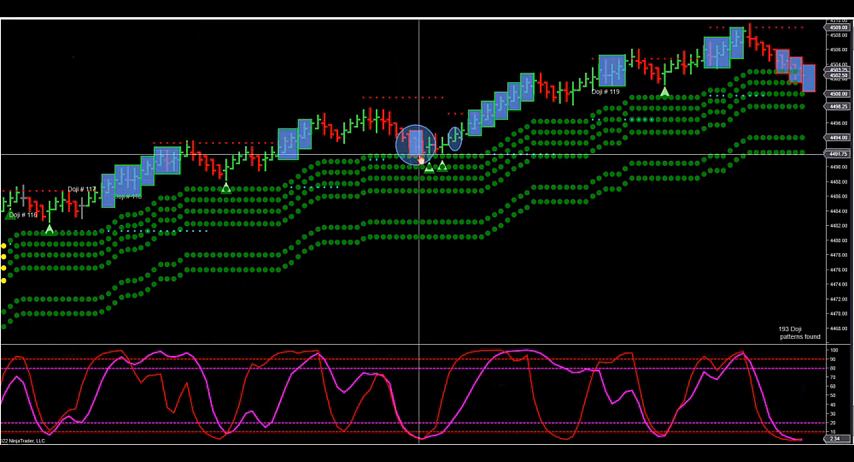